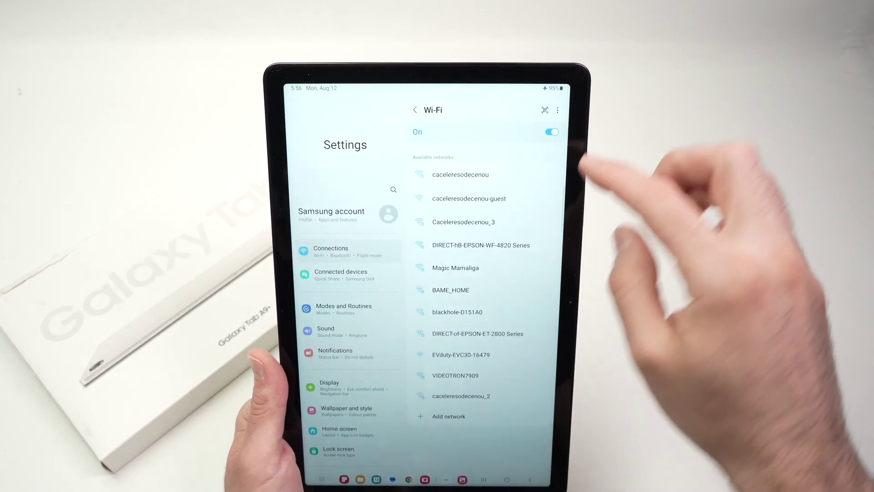
Step: Select Magic Mamaliga from the available Wi-Fi networks list
{"action": "left_click", "coordinate": [455, 268]}
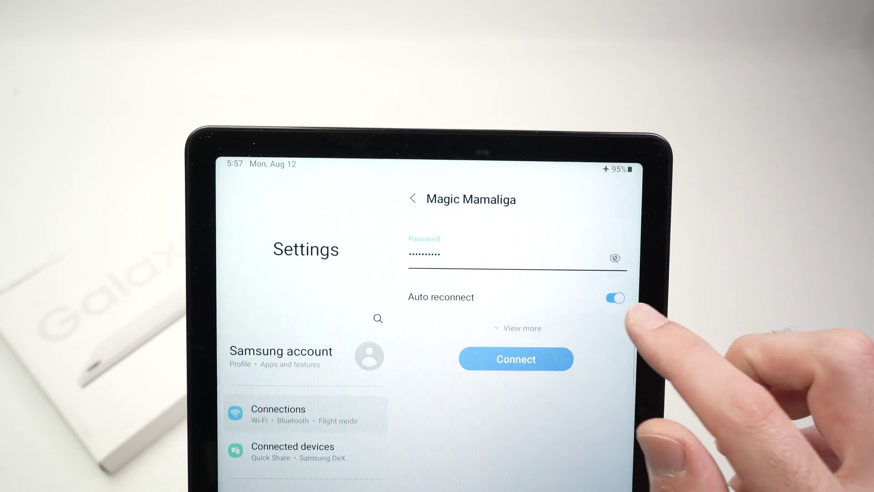
Step: Connect to Magic Mamaliga with the entered password and auto reconnect on
{"action": "left_click", "coordinate": [515, 360]}
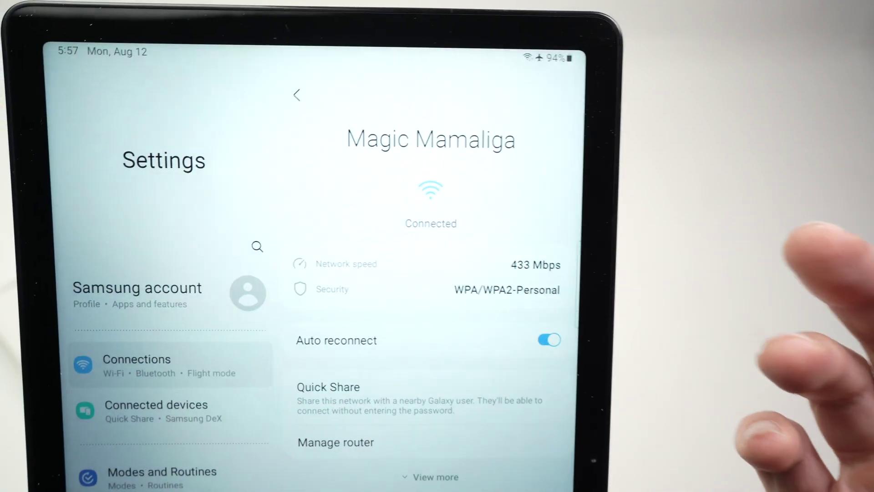